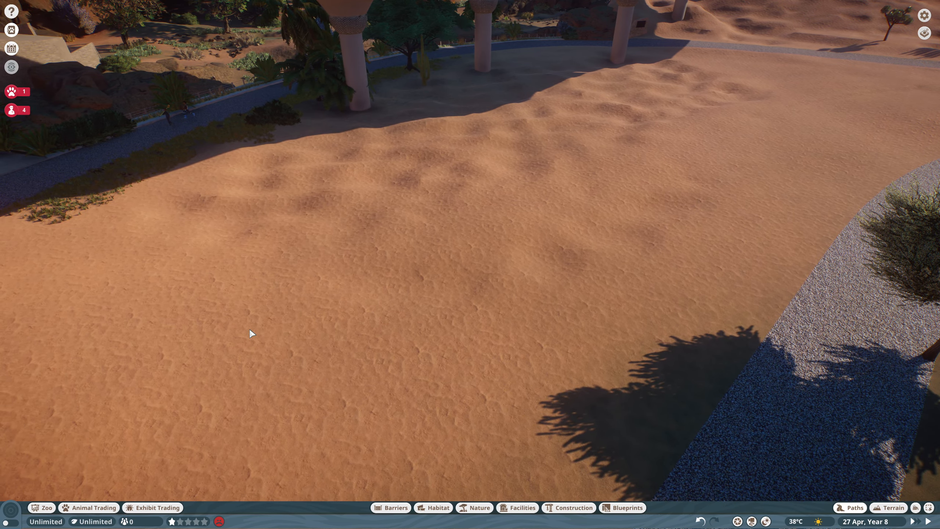
Dig a deep hollow into the sand with Lower, then level nearby ground with Flatten to Foundation.
left_click(893, 507)
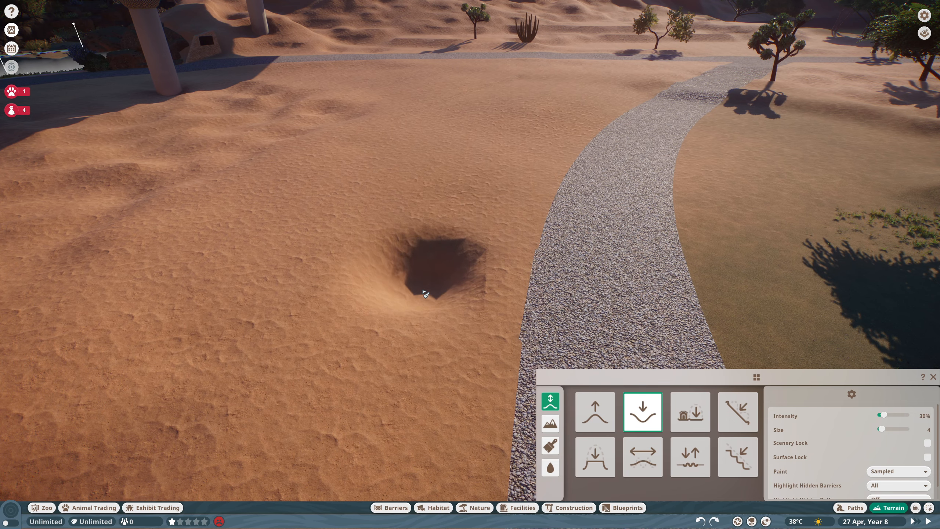
left_click(690, 411)
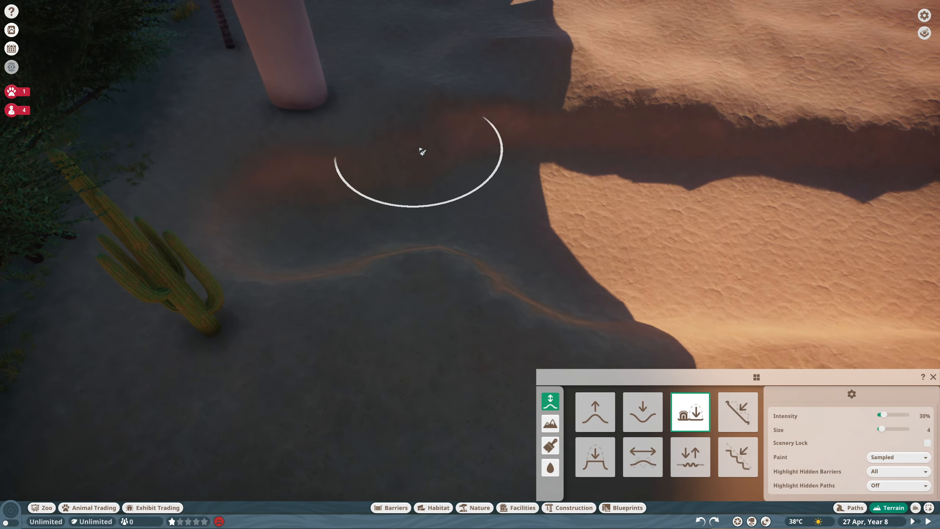
left_click(850, 507)
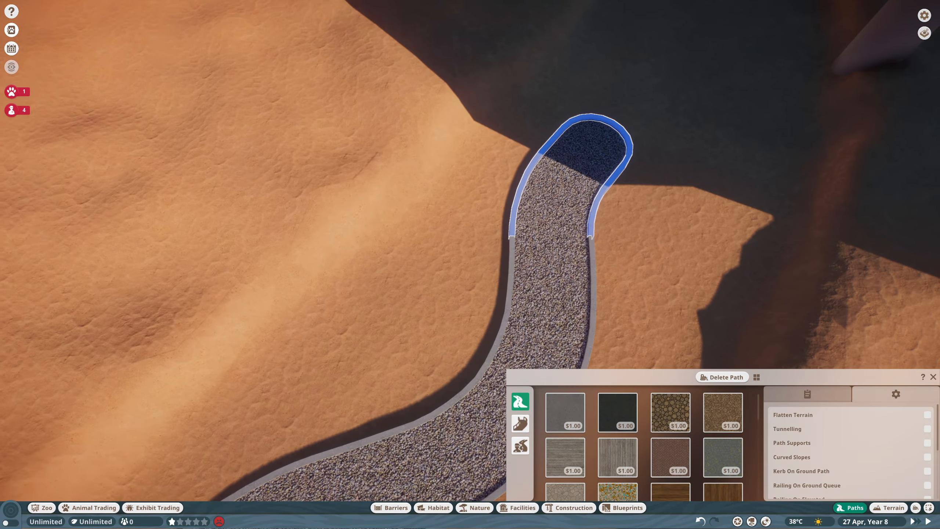
Rework the rounded end segment of the gravel path.
left_click(893, 507)
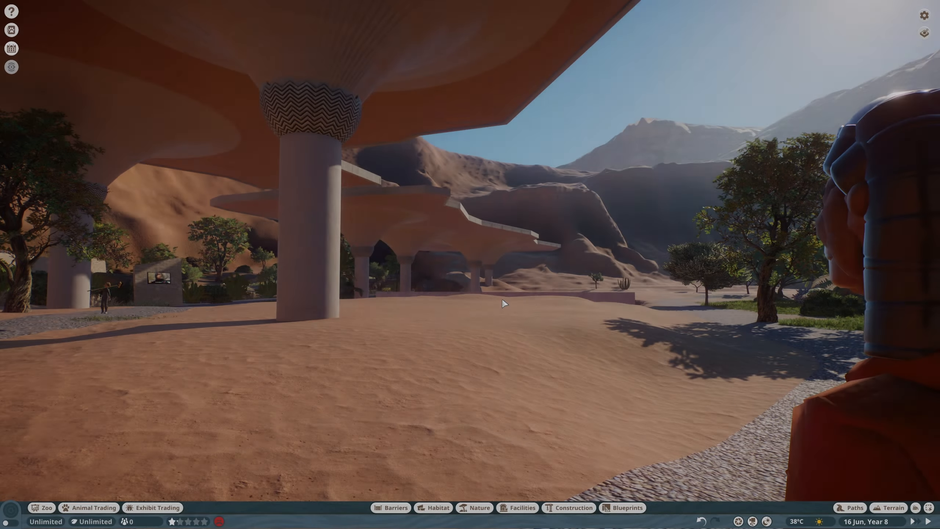
Shape the sand under the canopy, alternating Raise and Flatten to Foundation at 20% intensity.
left_click(893, 507)
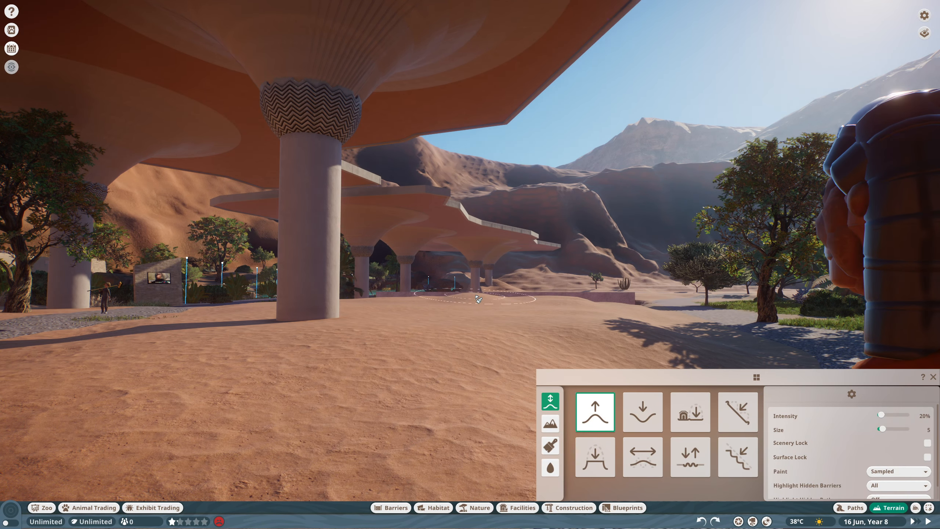
left_click(690, 412)
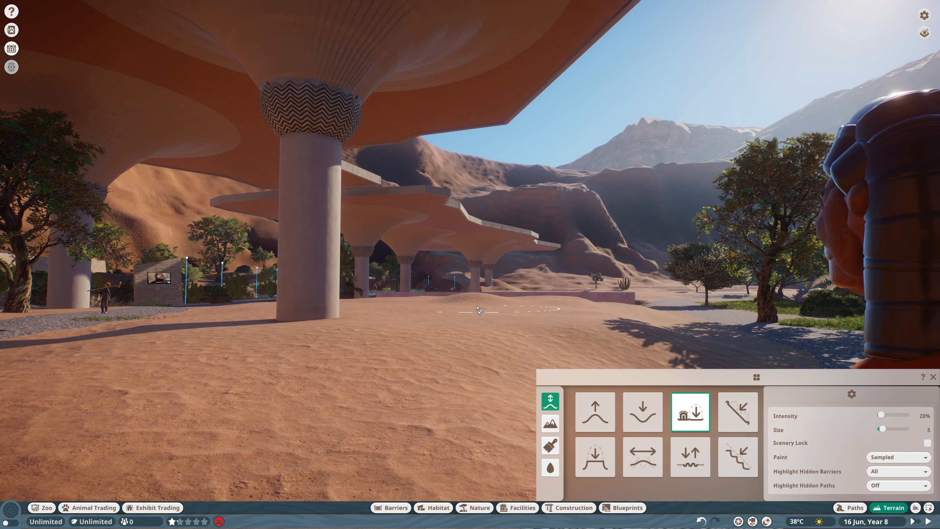
mouse_move(498, 302)
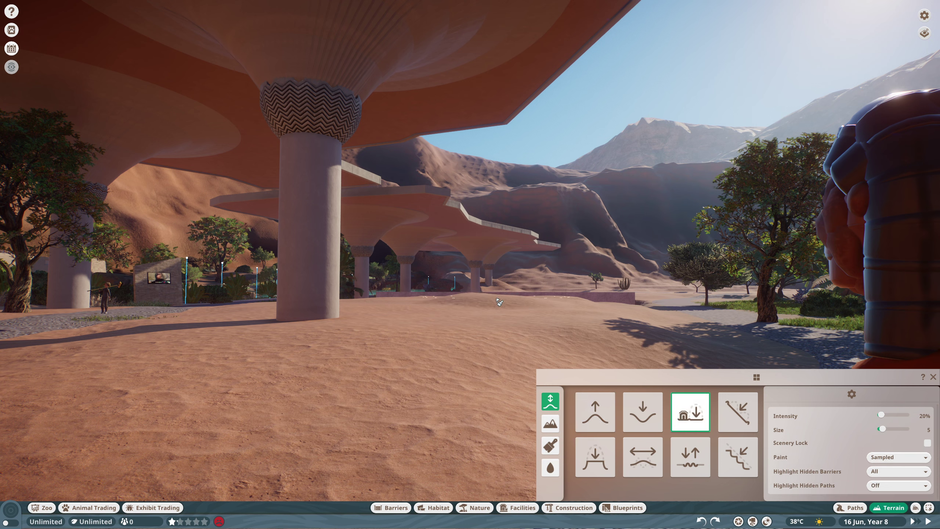
left_click(595, 411)
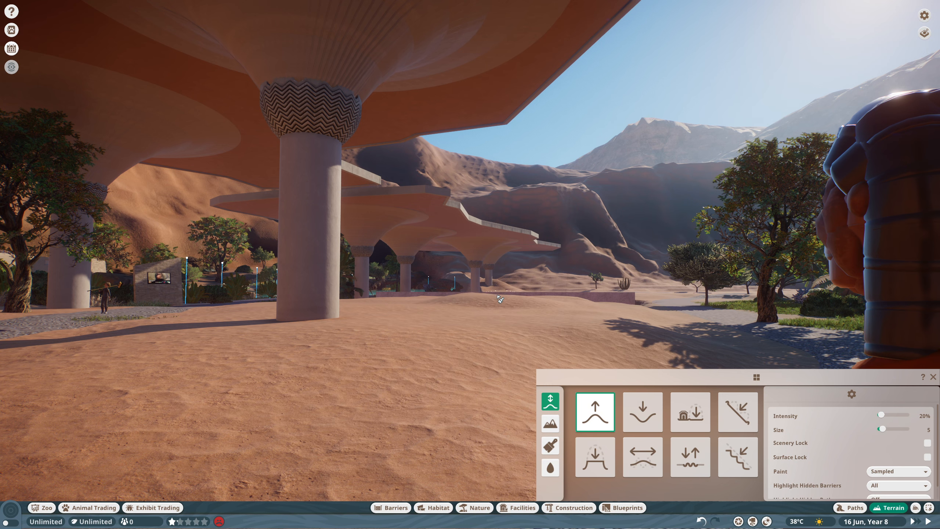
mouse_move(690, 412)
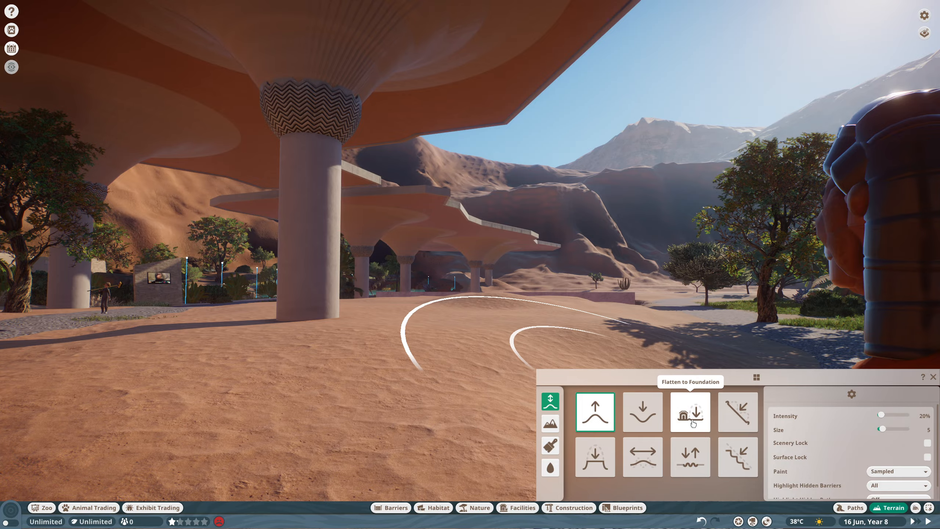
left_click(690, 412)
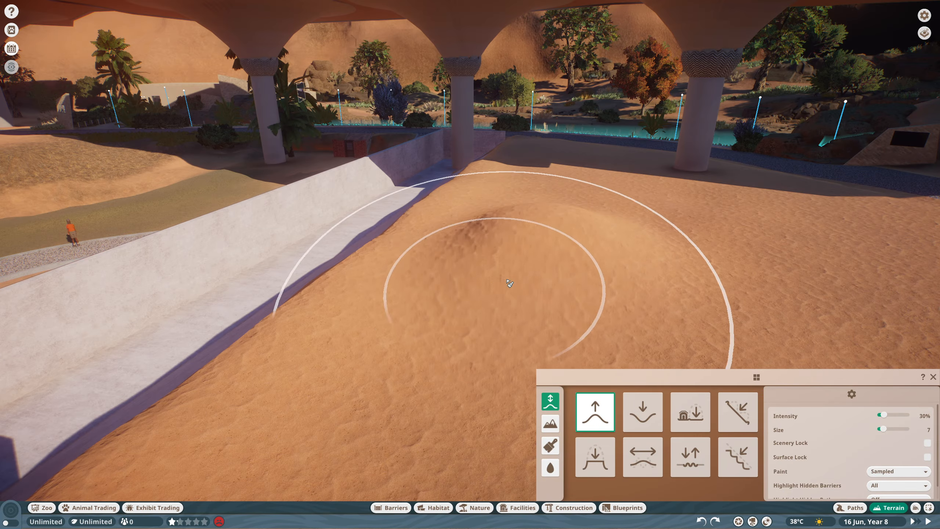
Raise a mound beside the concrete wall with Raise at size 7, 30% intensity.
left_click(690, 412)
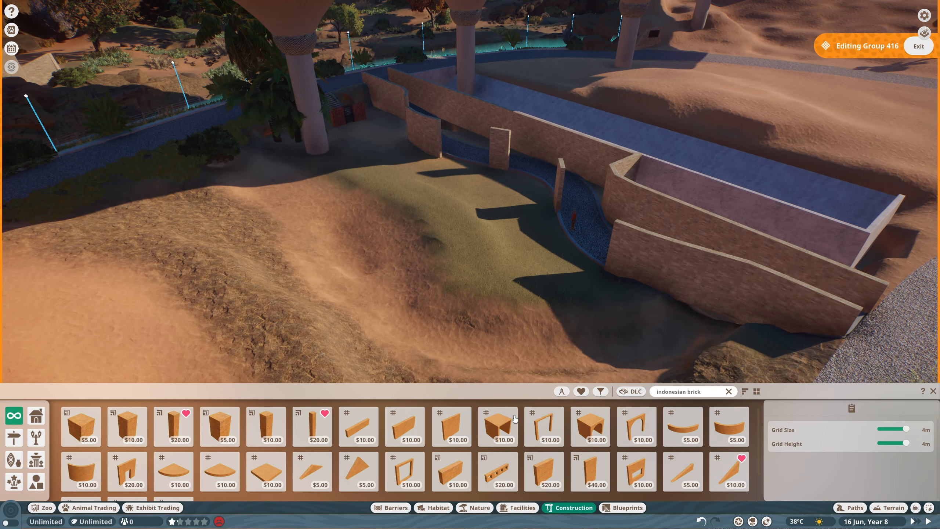
Place Indonesian brick wall pieces around the grassy area in group 416.
left_click(390, 508)
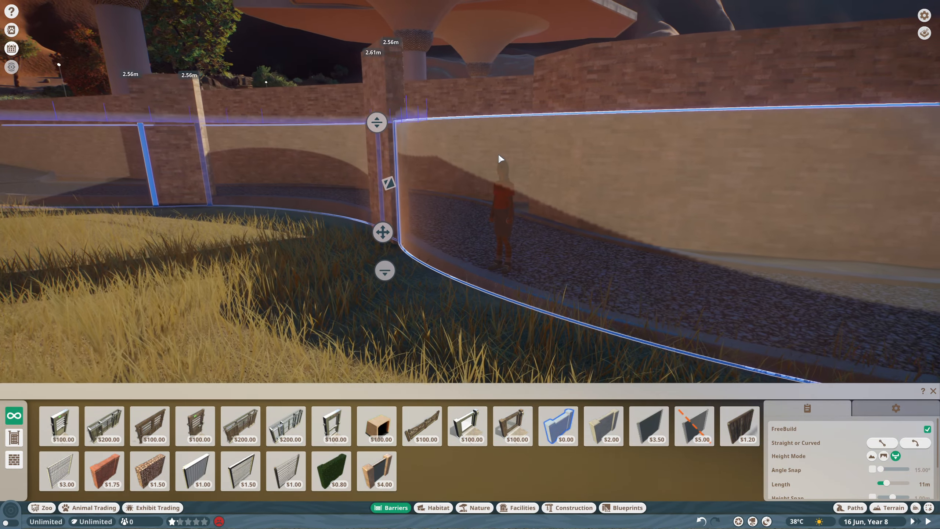
Adjust the glass barrier along the walkway edge beside the grassy habitat.
left_click(569, 508)
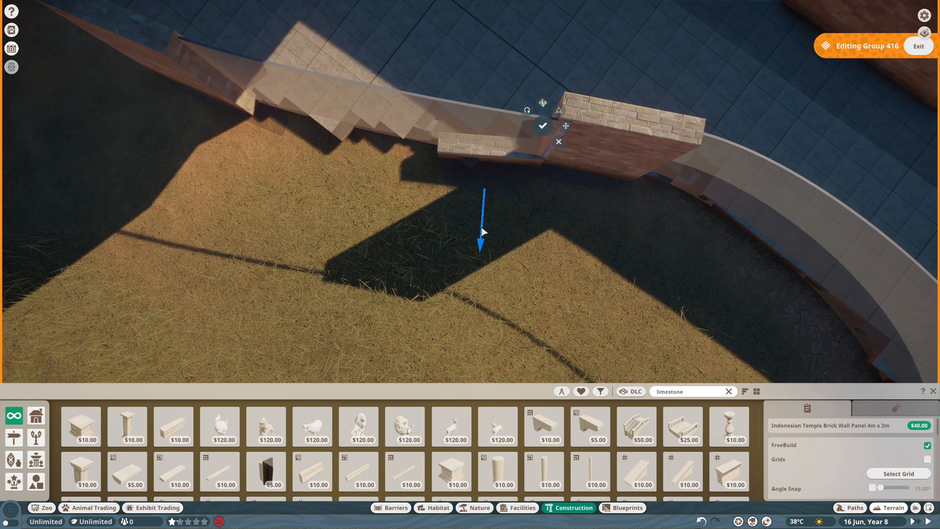
Place an Indonesian Temple Brick Wall Panel and Limestone Wall Panels atop the walkway walls.
left_click(528, 109)
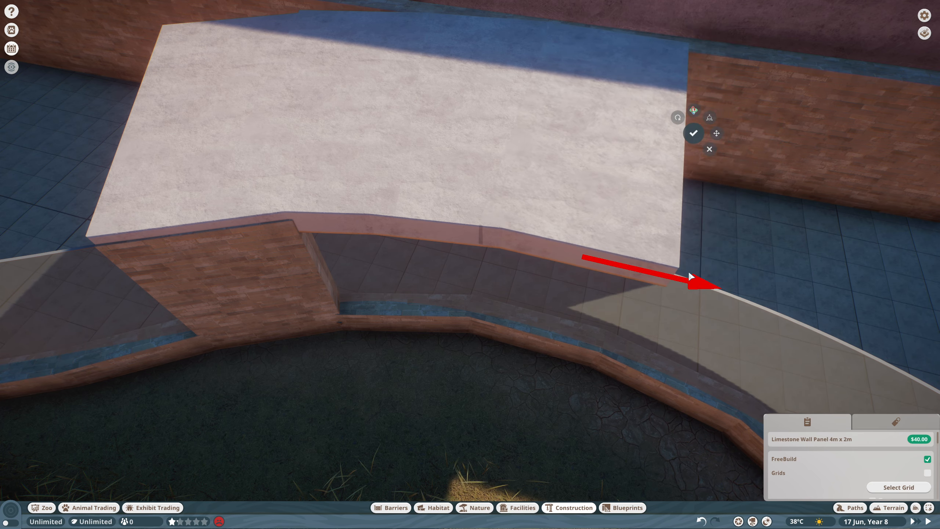
left_click(892, 507)
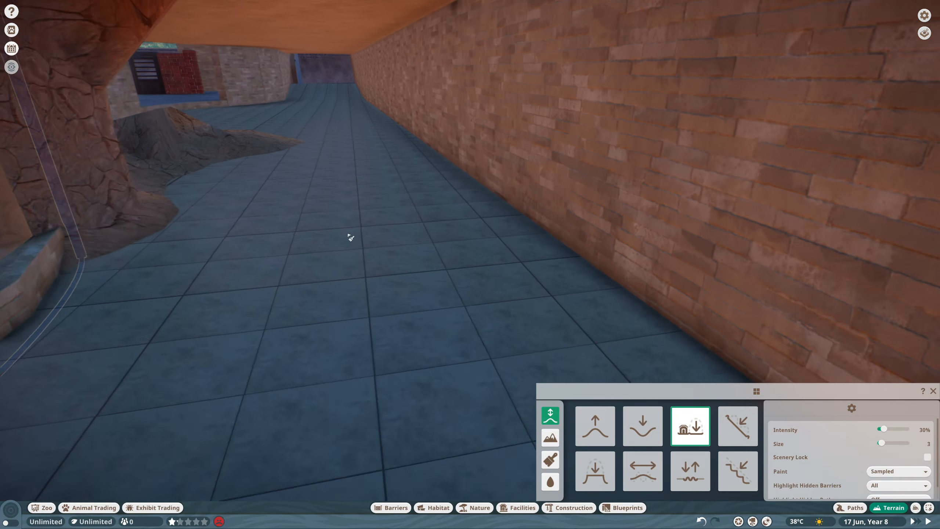
Level the walkway ground, then smooth the sand ridge at size 1.
left_click(641, 426)
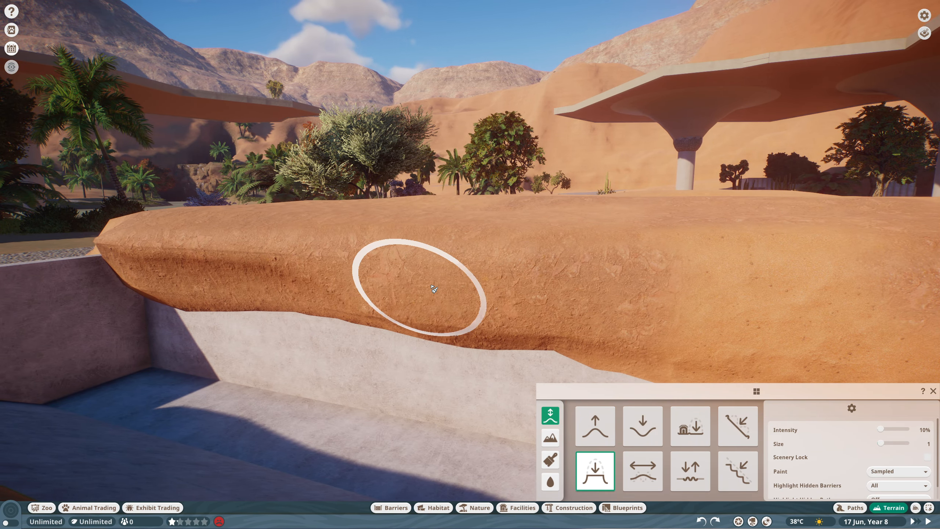
mouse_move(490, 331)
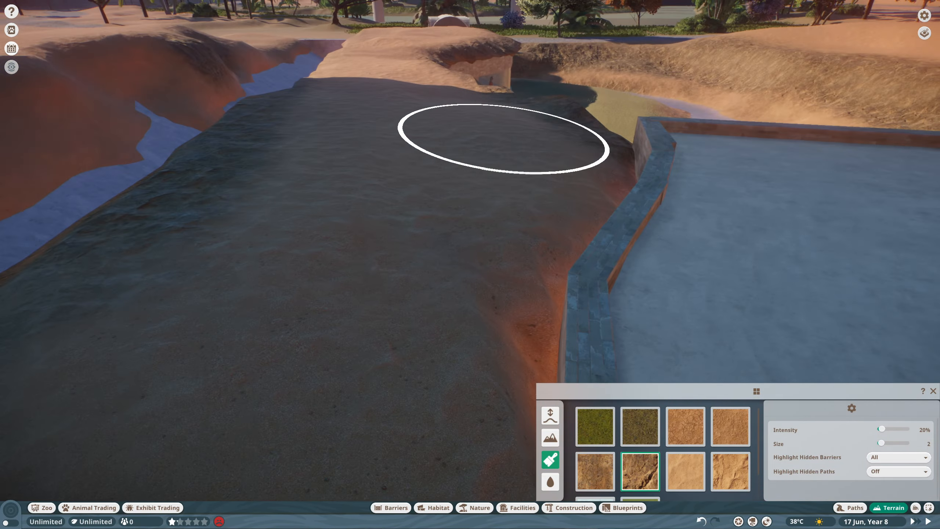
Paint the ridge between the channels with a darker rocky texture at size 2.
left_click(685, 426)
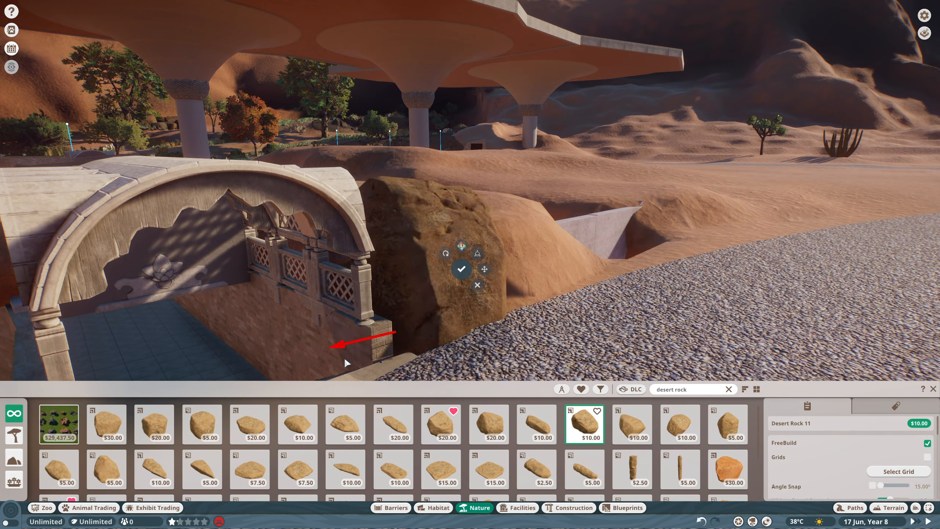
Place Desert Rock 05 and 07 against the brick wall and beside the path.
left_click(344, 423)
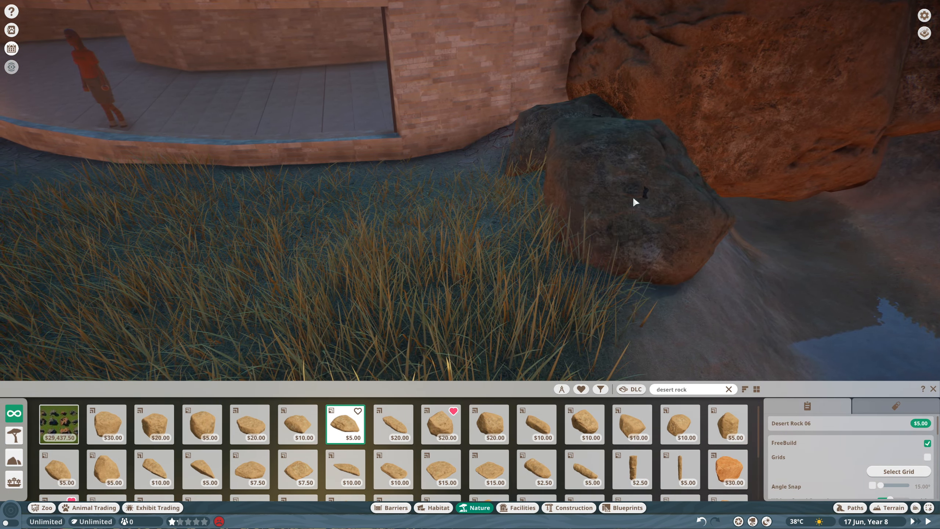
left_click(297, 424)
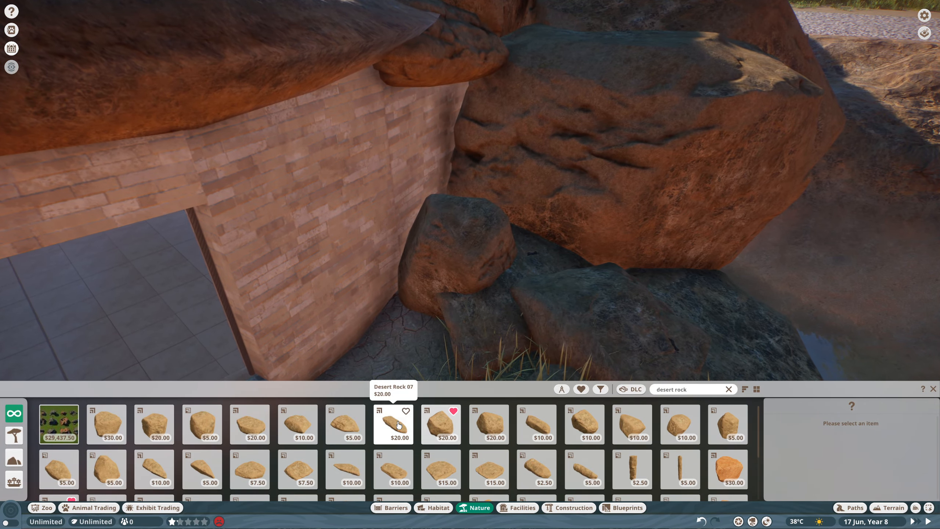
left_click(297, 423)
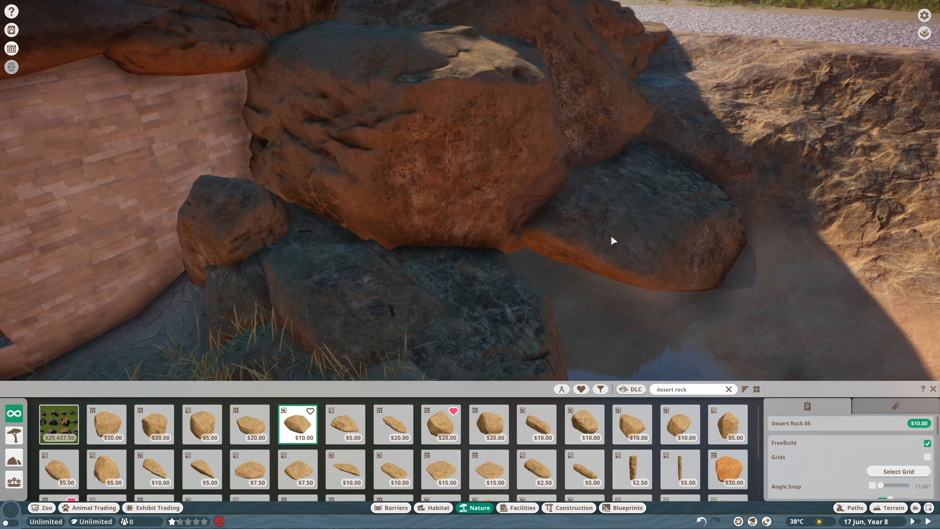
left_click(392, 468)
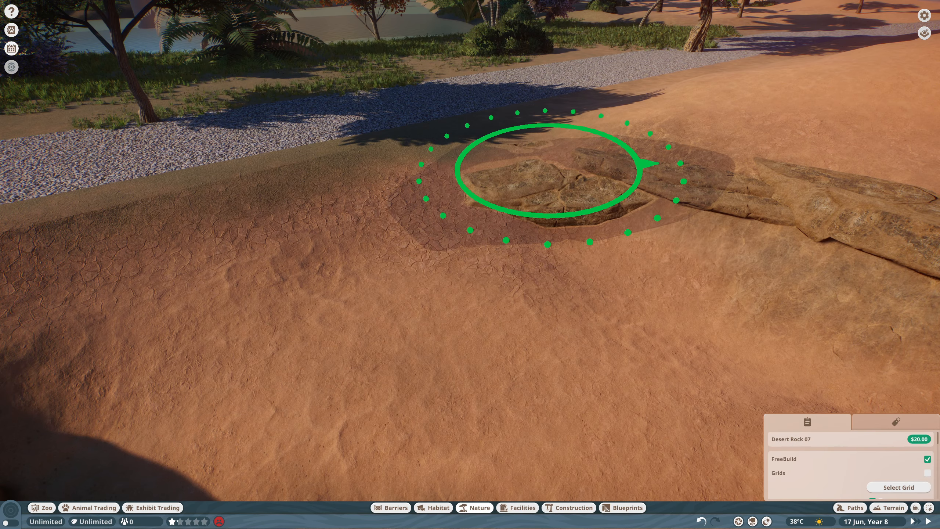
Pile Desert Rock 08, 11 and 17 into a boulder cluster beside the gravel path.
left_click(514, 174)
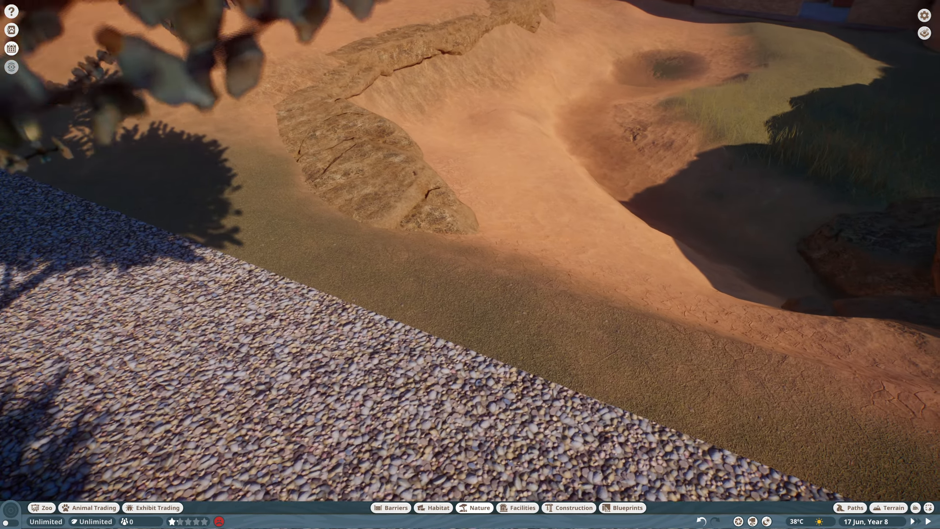
left_click(475, 507)
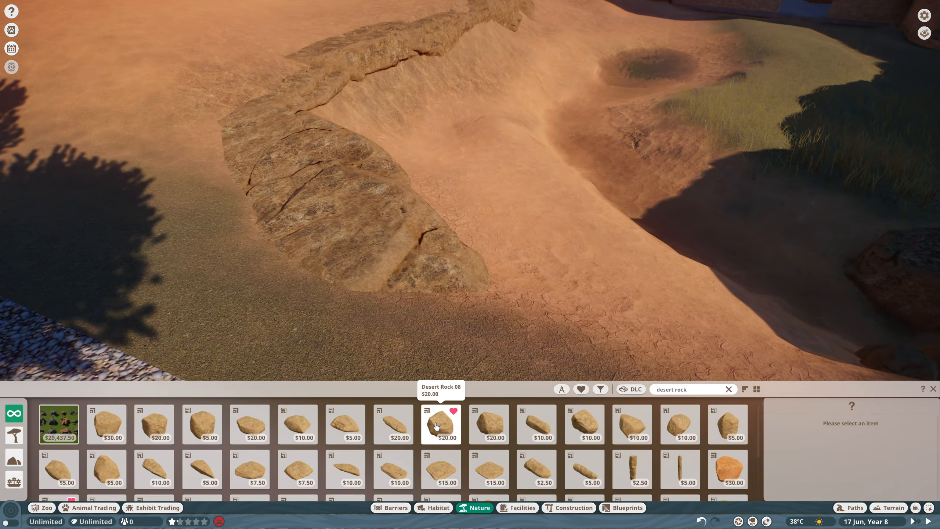
left_click(345, 423)
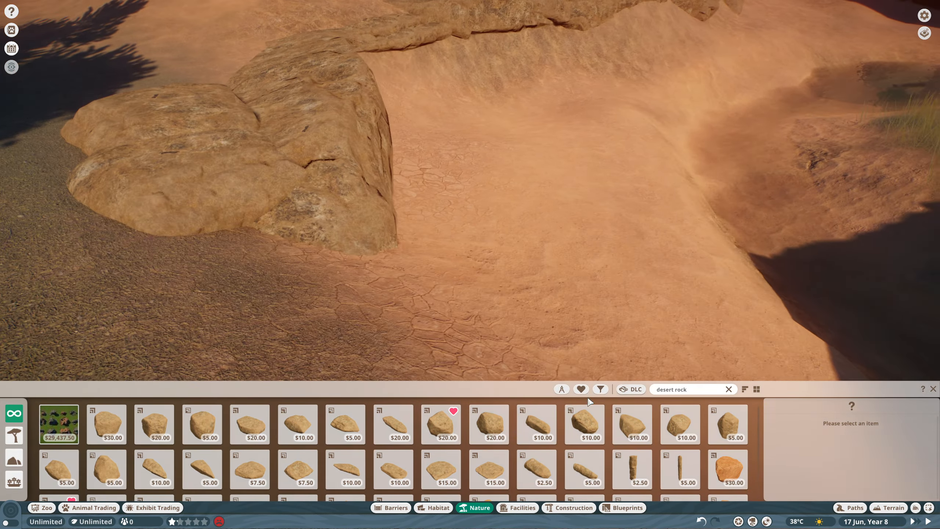
left_click(584, 423)
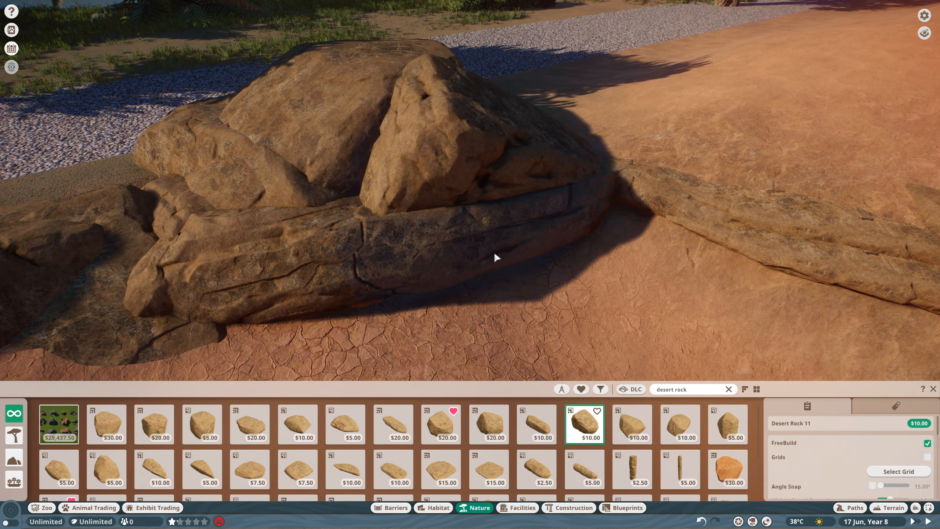
left_click(536, 424)
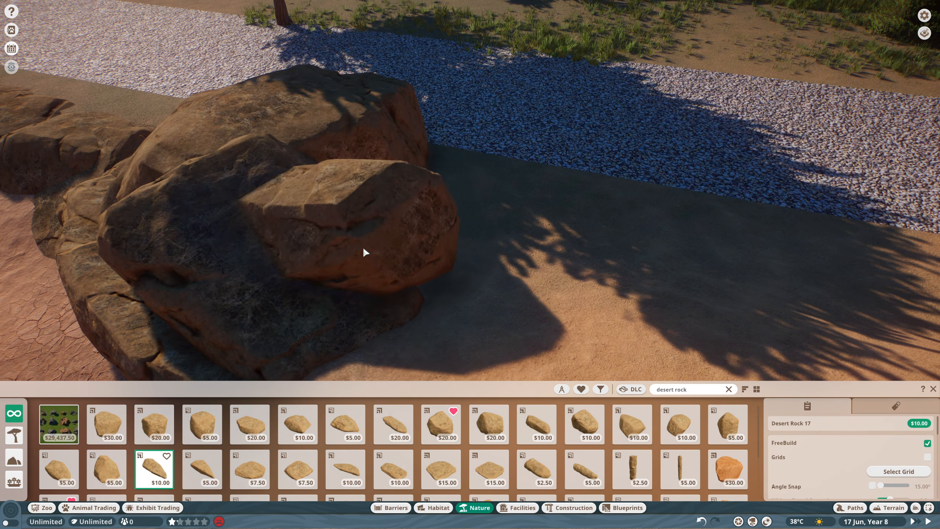
left_click(367, 253)
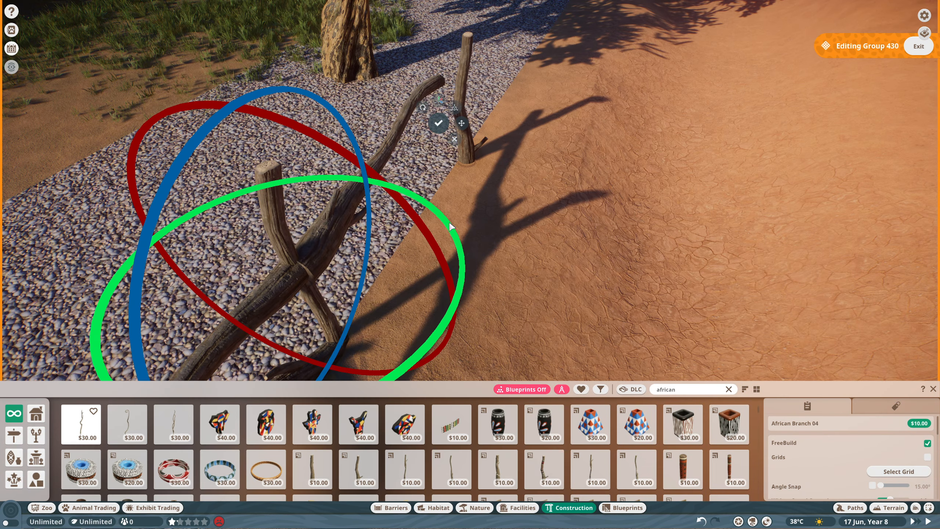
Place an African Branch 04 post along the gravel path.
left_click(438, 123)
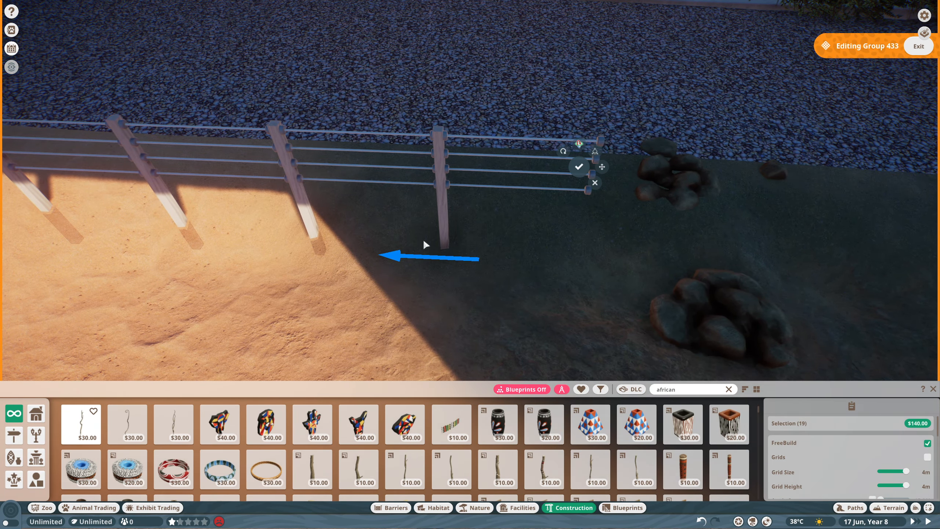
left_click(405, 469)
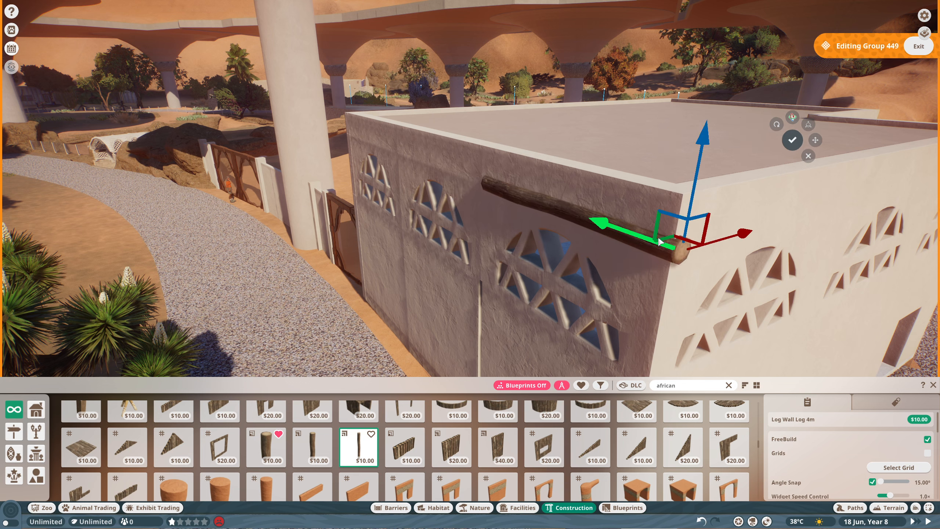
Slide the log along the building's top edge and align the plaster panel beside the gate.
left_click_drag(656, 240, 773, 257)
type("plaster")
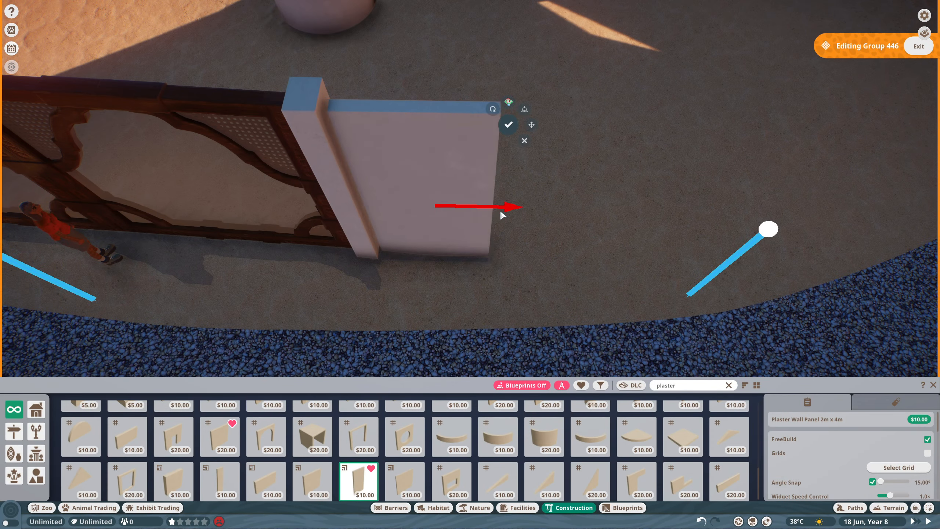
left_click_drag(502, 215, 605, 210)
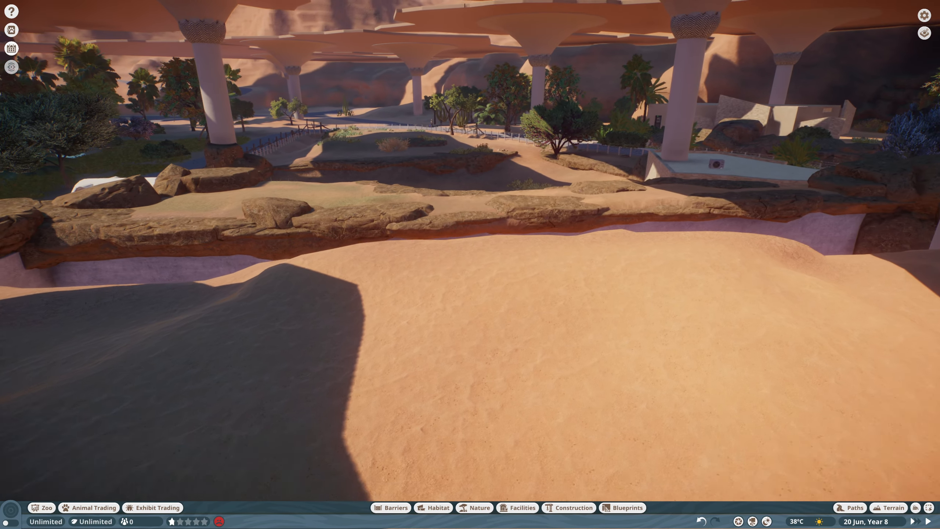
Carve a deeper hollow into the sand with the Terrain Lower tool at 30% intensity.
left_click(894, 508)
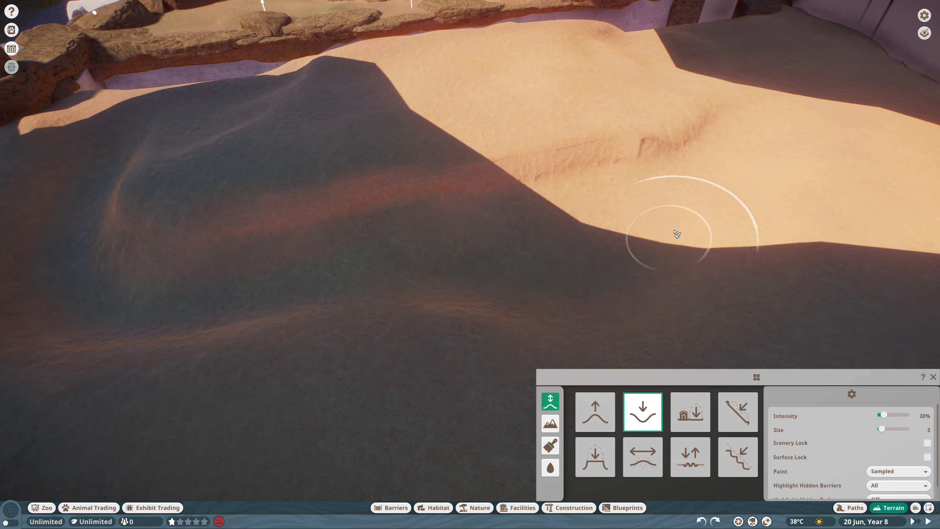
left_click(550, 446)
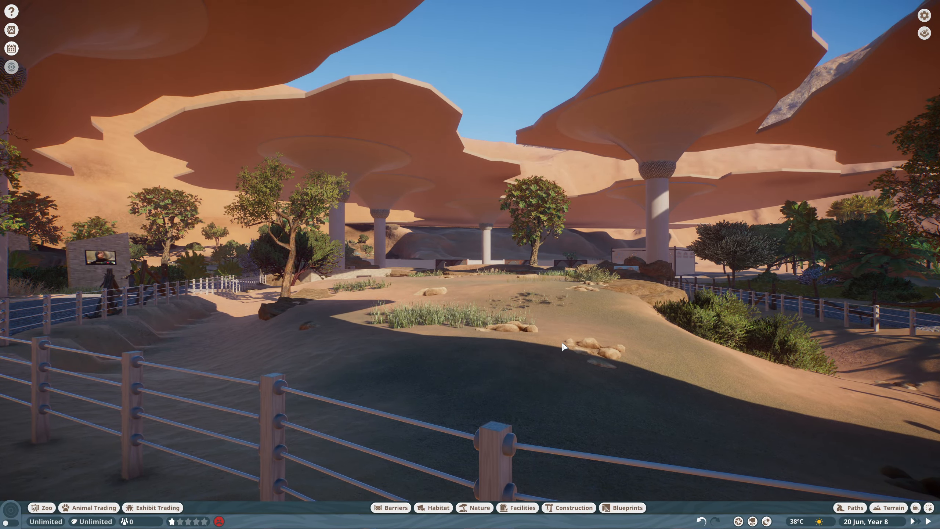
Plant a tree found by searching 'hook' beside the creek hollow.
left_click(474, 518)
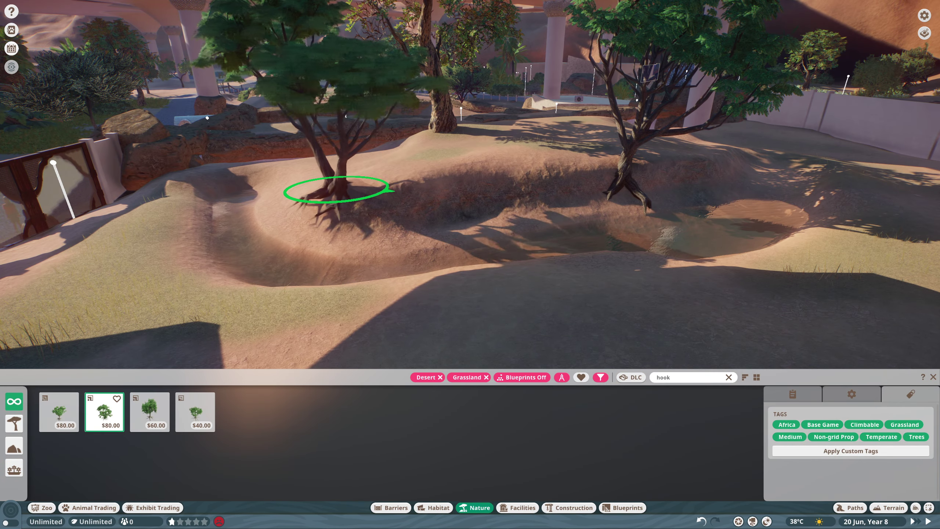
left_click(337, 190)
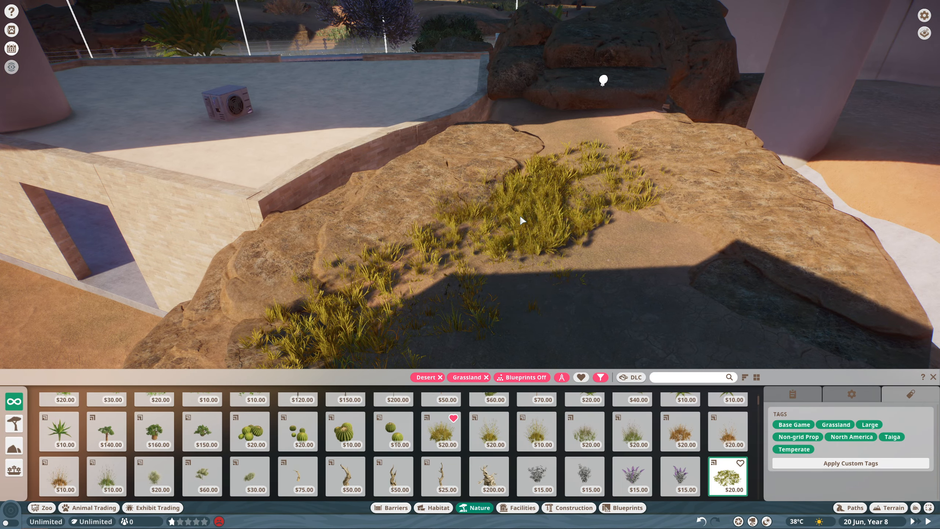
Pick Buffalo Grass and a small shrub for the creek rocks, then search 'bush' for more shrubs.
type("buff")
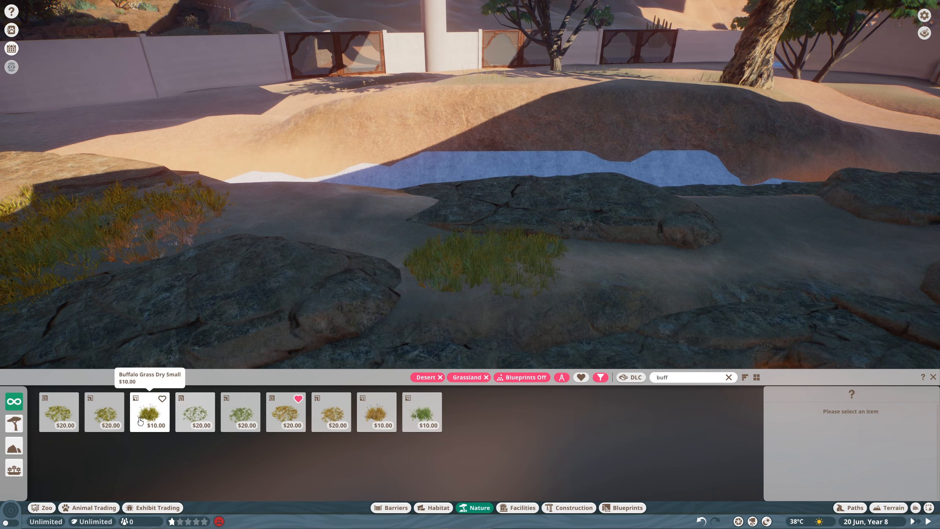
left_click(104, 411)
type("cre")
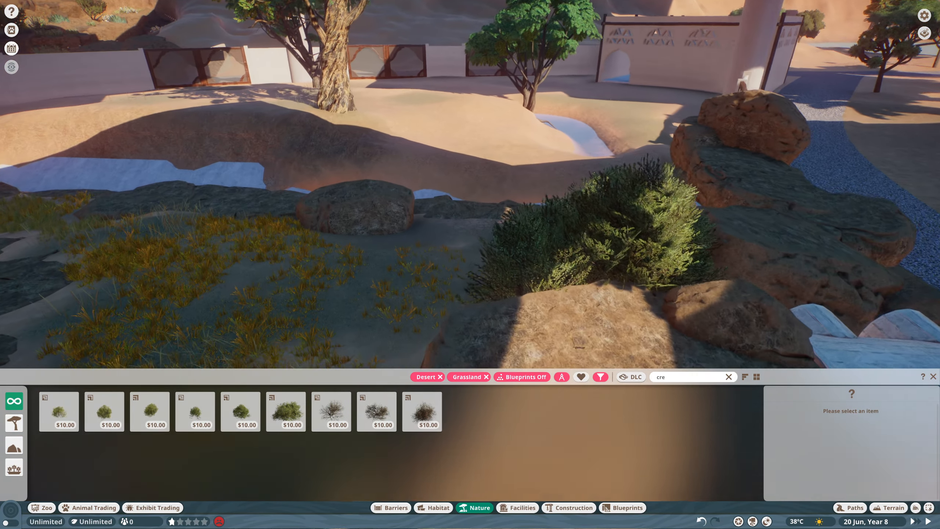
left_click(377, 411)
type("nit")
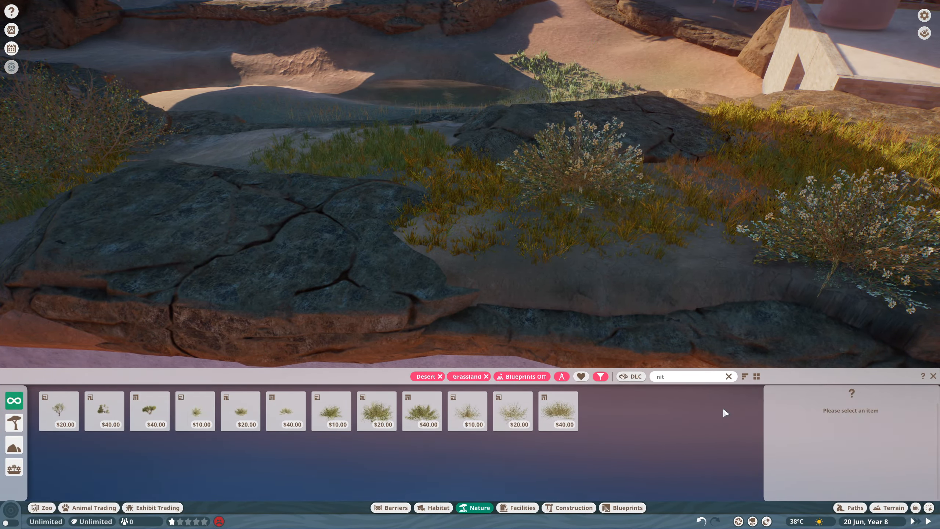
left_click(729, 376)
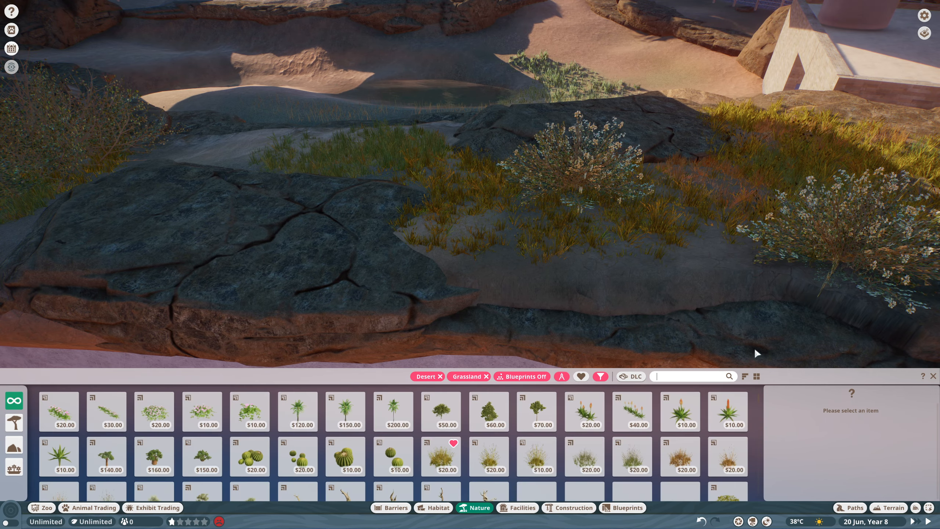
type("bush")
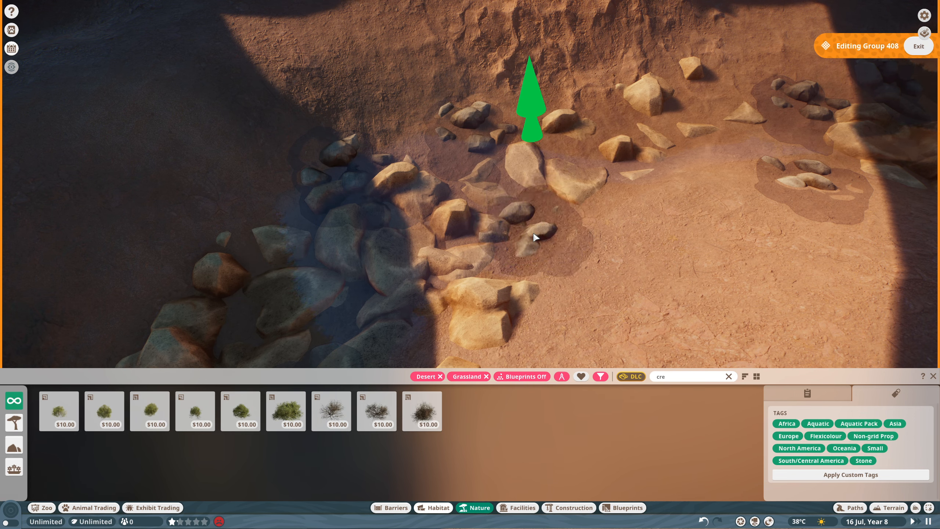
Place upright metal beams around the backstage door and adjust the beam group's colour.
left_click(568, 507)
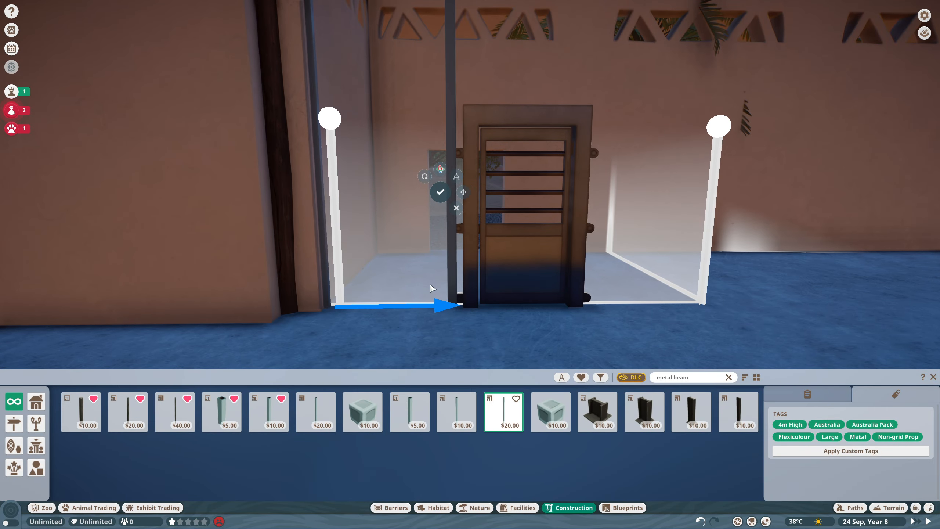
left_click(440, 193)
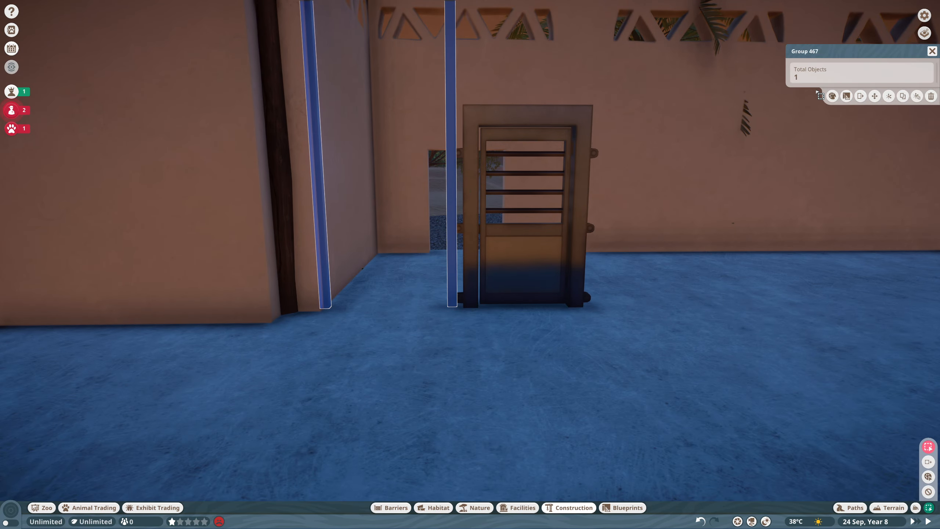
left_click(831, 96)
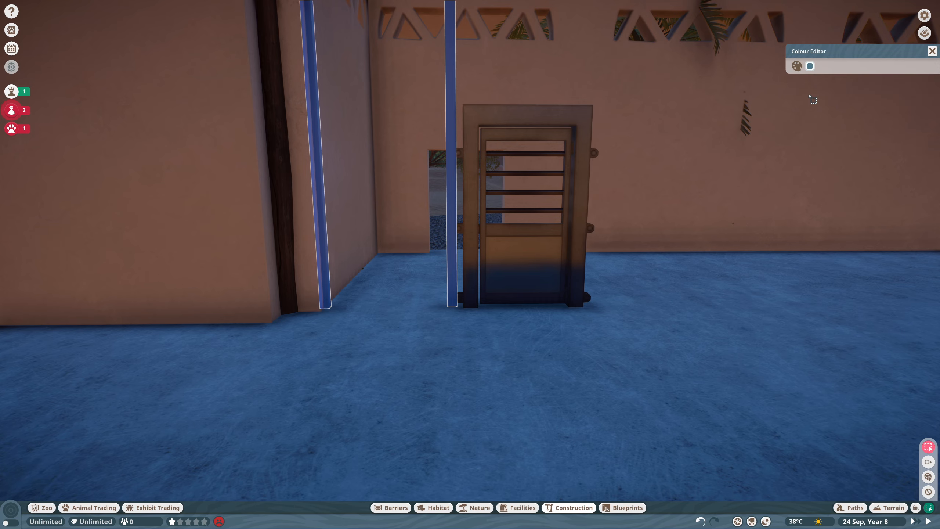
left_click(810, 66)
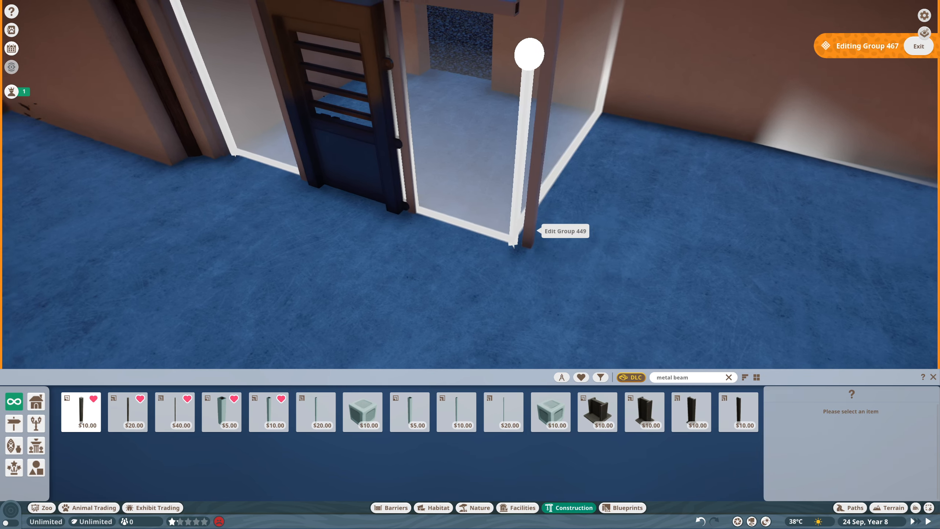
left_click(526, 54)
type("mesh")
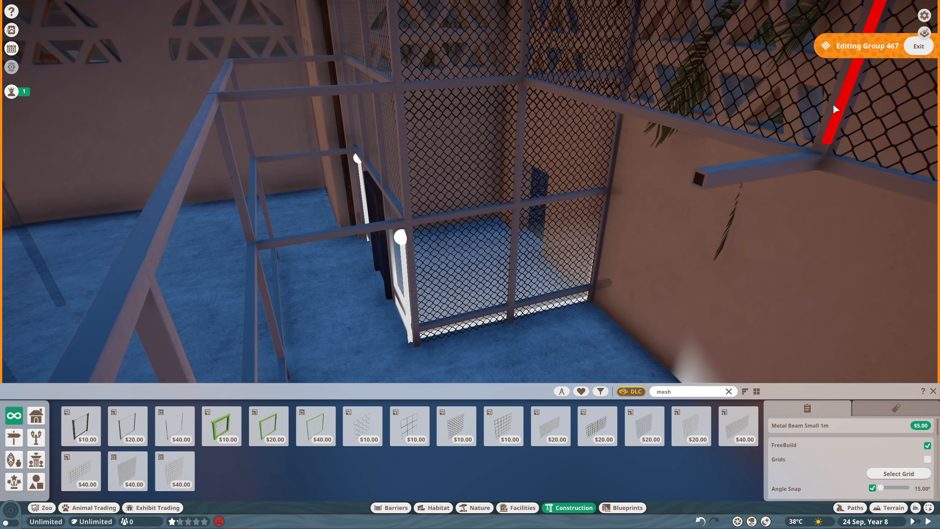
Lay Twilight Portcullis Metal Banding on the floor and recolour it dark grey 545454.
left_click(704, 176)
type("portcu")
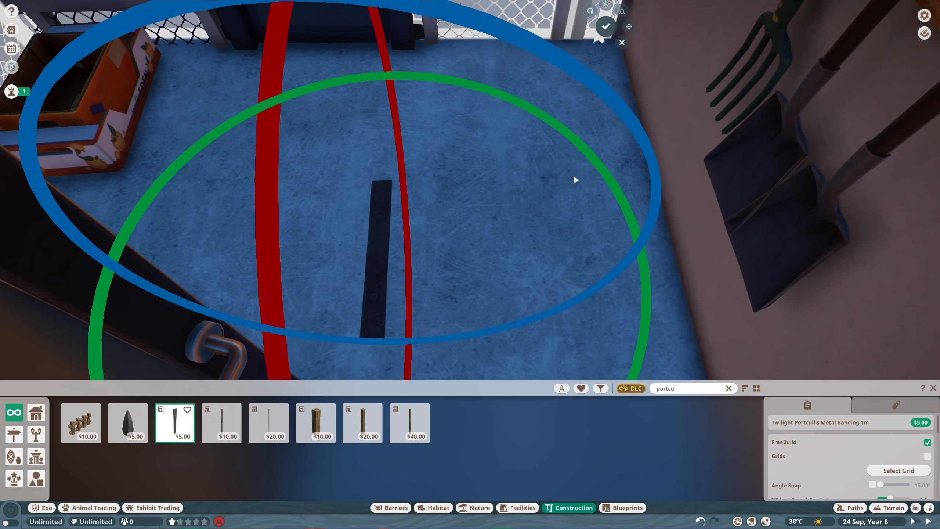
left_click(221, 423)
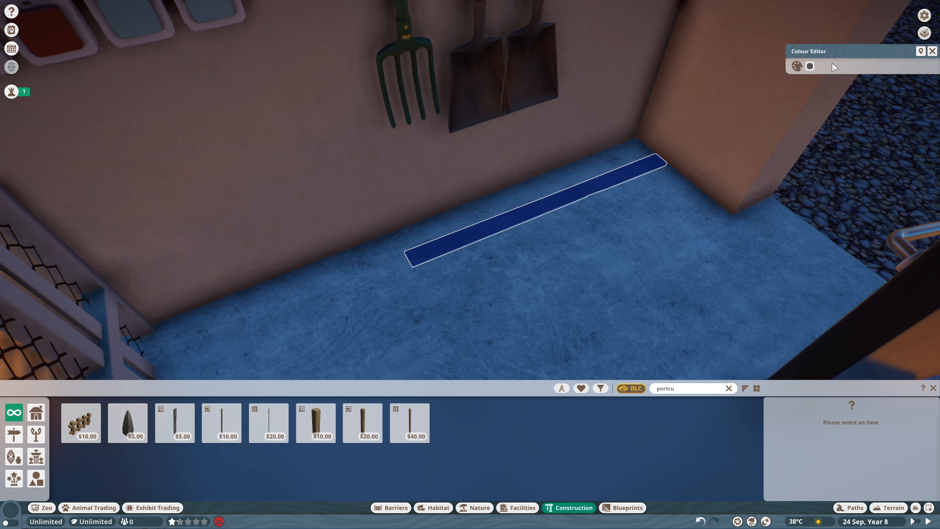
left_click(809, 66)
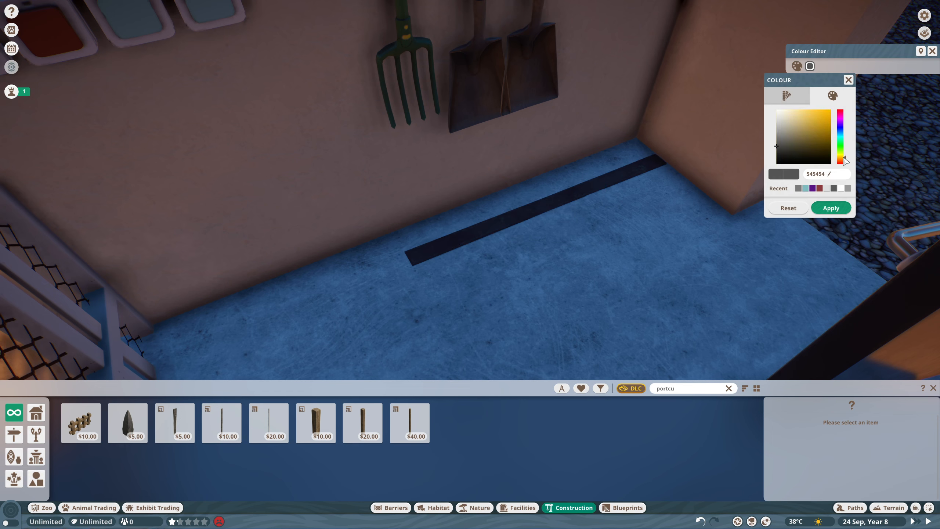
left_click(830, 110)
type("concrete")
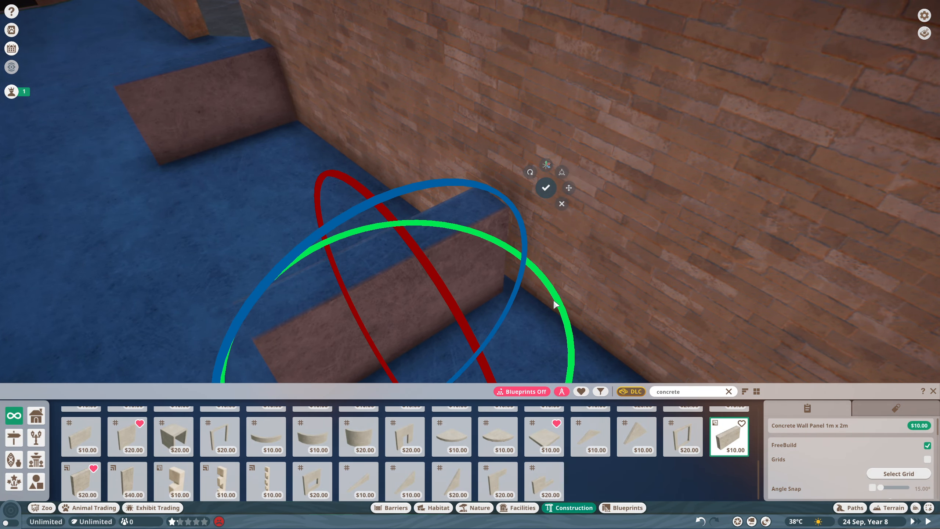
Move the concrete wall panel into position against the brick wall.
left_click(569, 188)
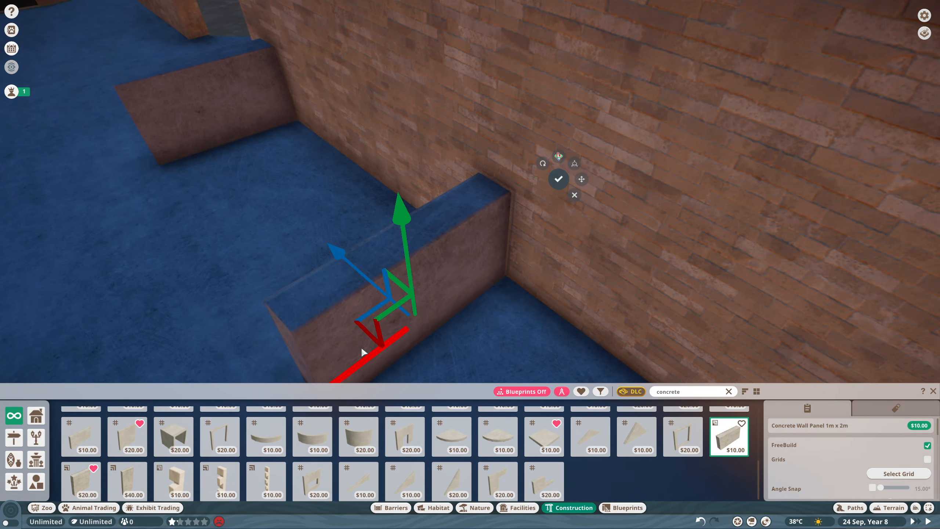
left_click(558, 179)
type("metal pole")
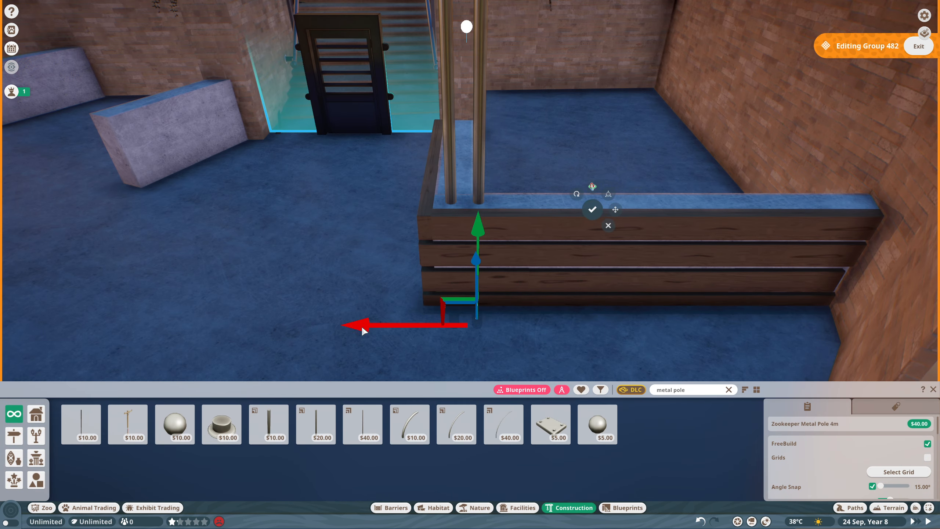
Fix the tall metal pole, recolour the rail green 496742, and place the fence pole.
left_click(593, 209)
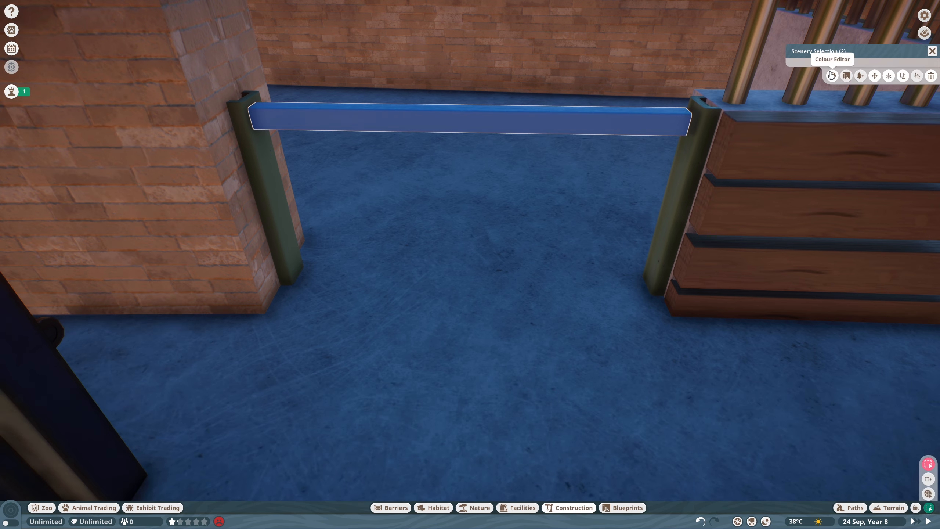
left_click(846, 76)
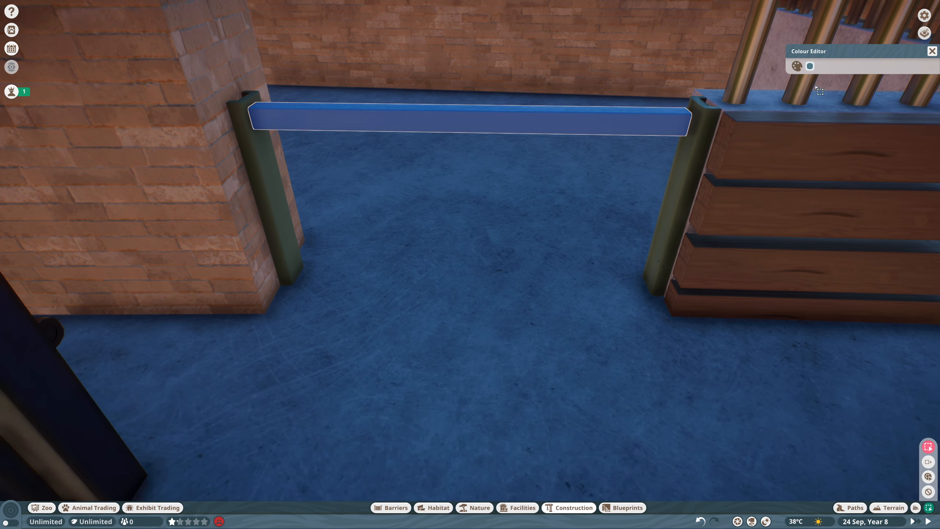
left_click(810, 66)
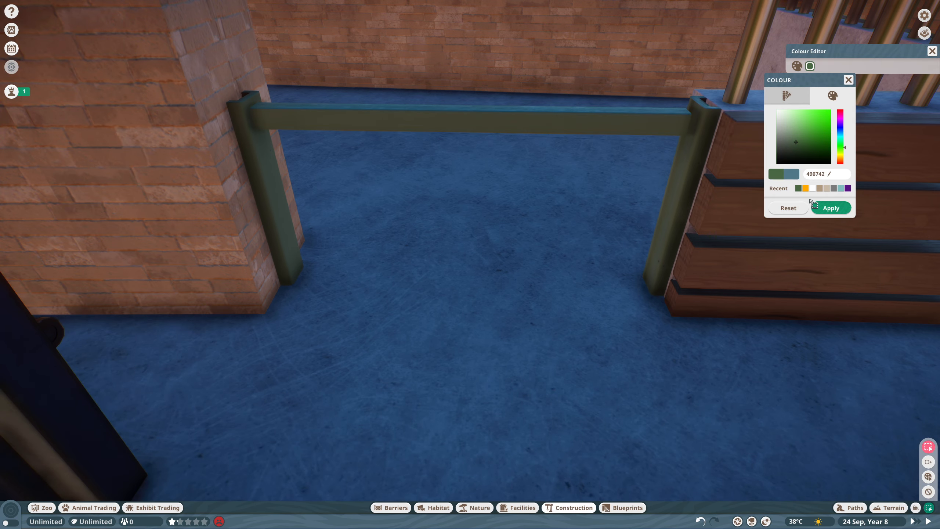
left_click(831, 208)
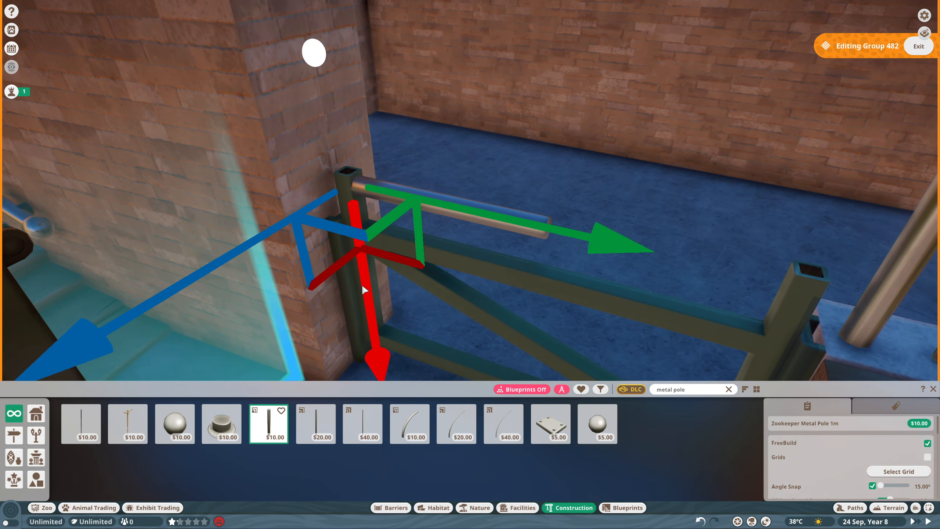
left_click(433, 508)
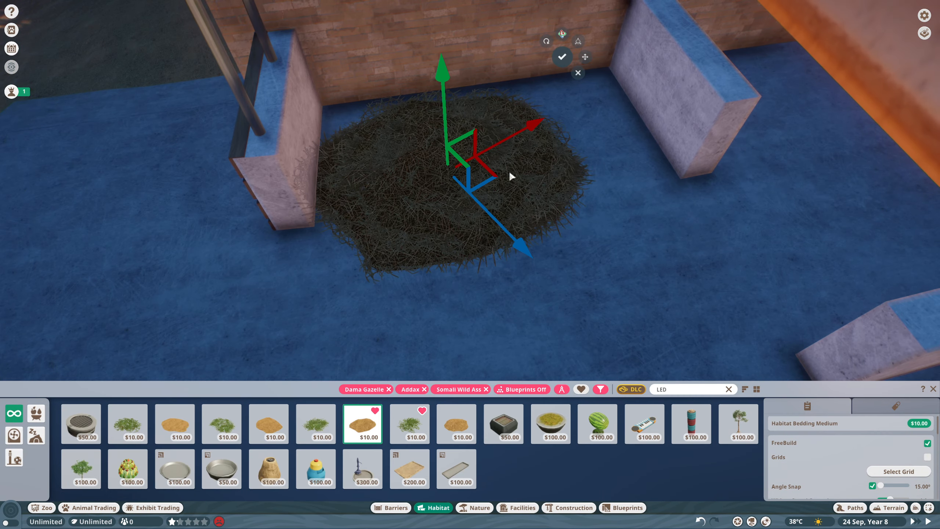